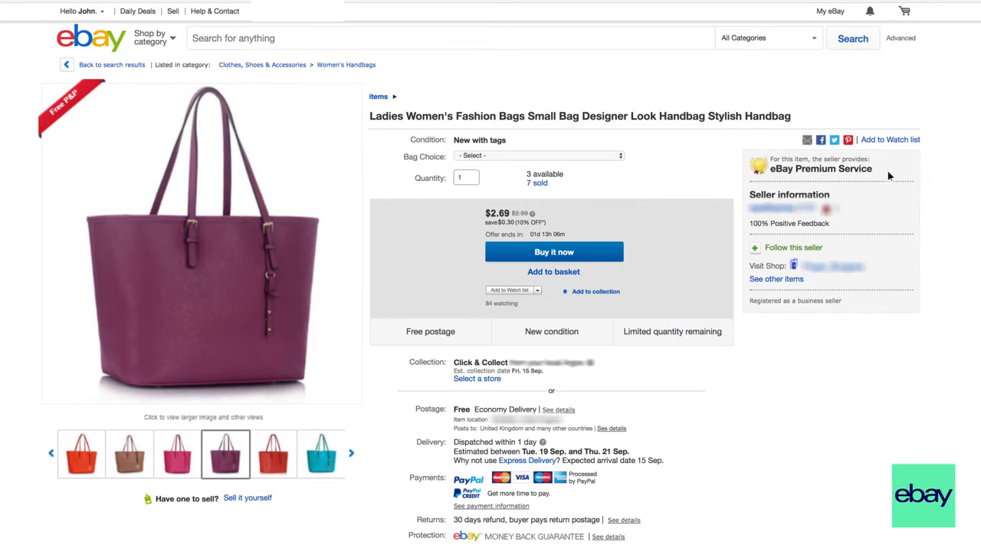
Step: Go from the account menu to Seller Hub's Manage promotions page to list promotion types
click(830, 11)
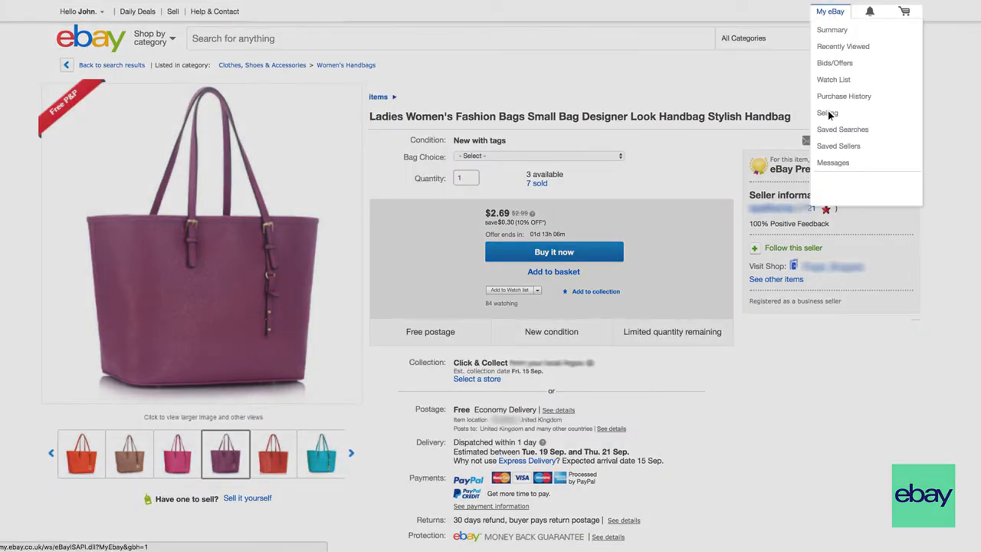
click(827, 113)
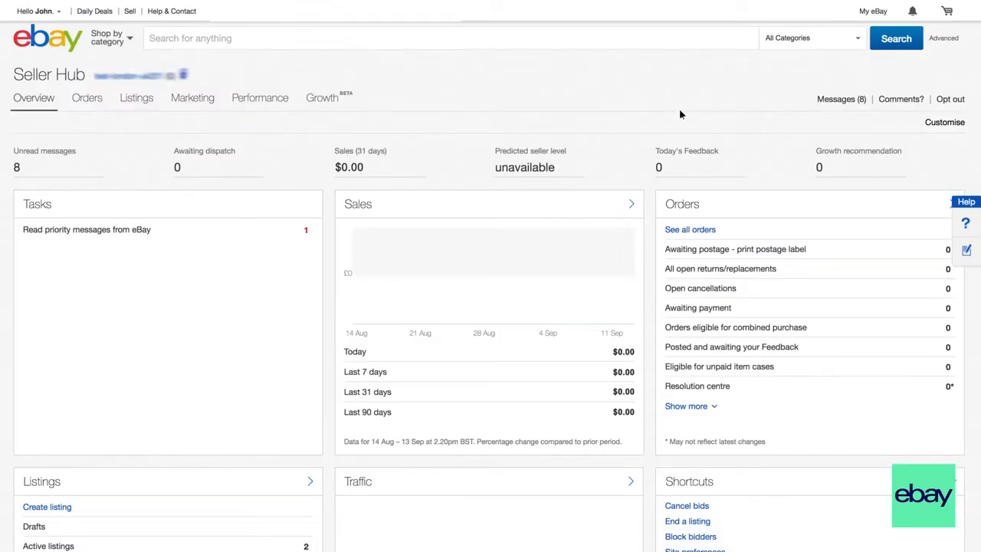
click(193, 96)
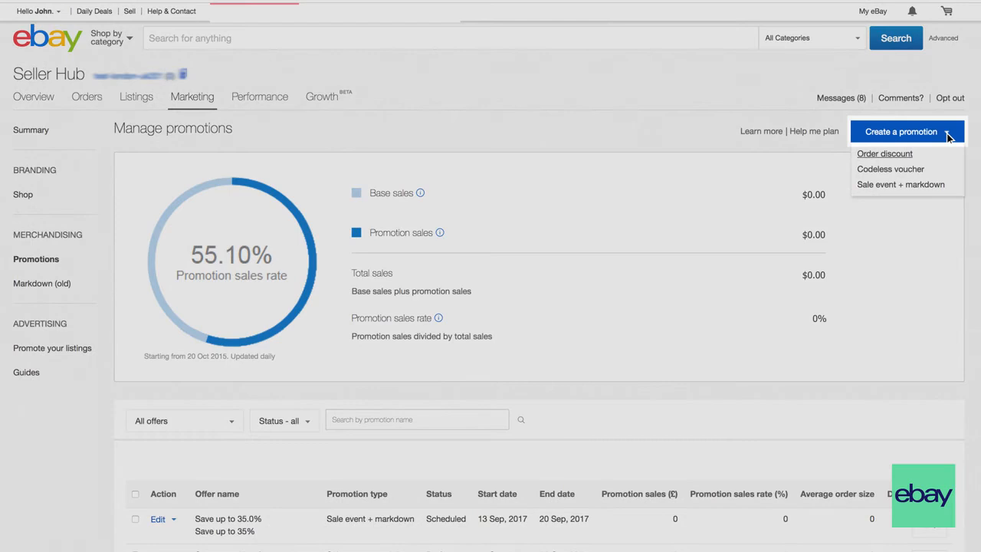
mouse_move(900, 184)
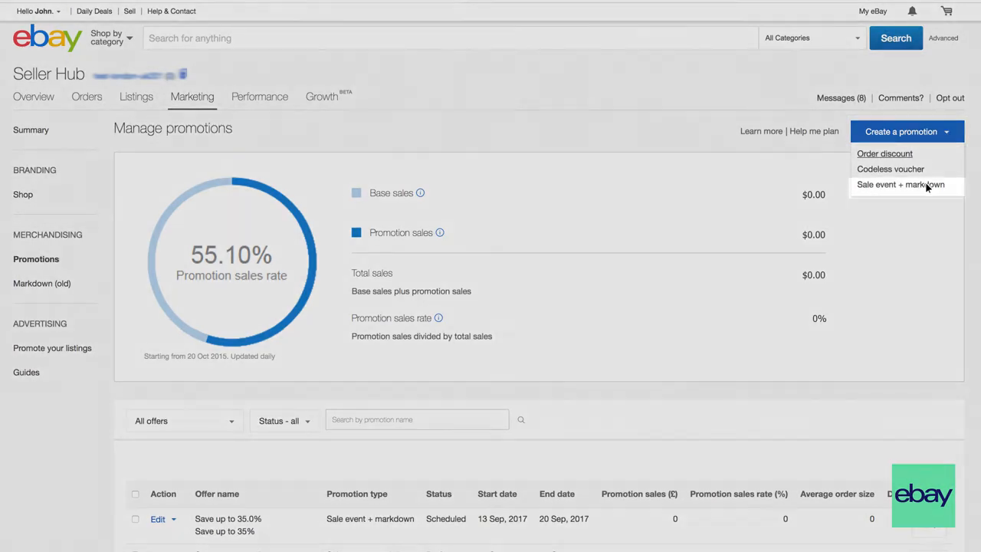
Step: Create a Sale event + markdown with 30%, 35% and 40% discount tiers
click(902, 184)
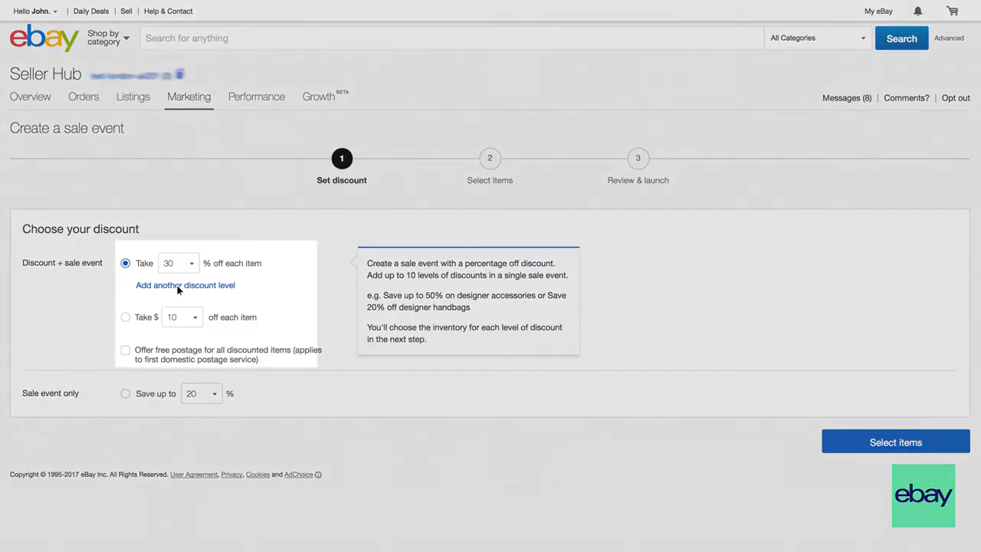
click(186, 285)
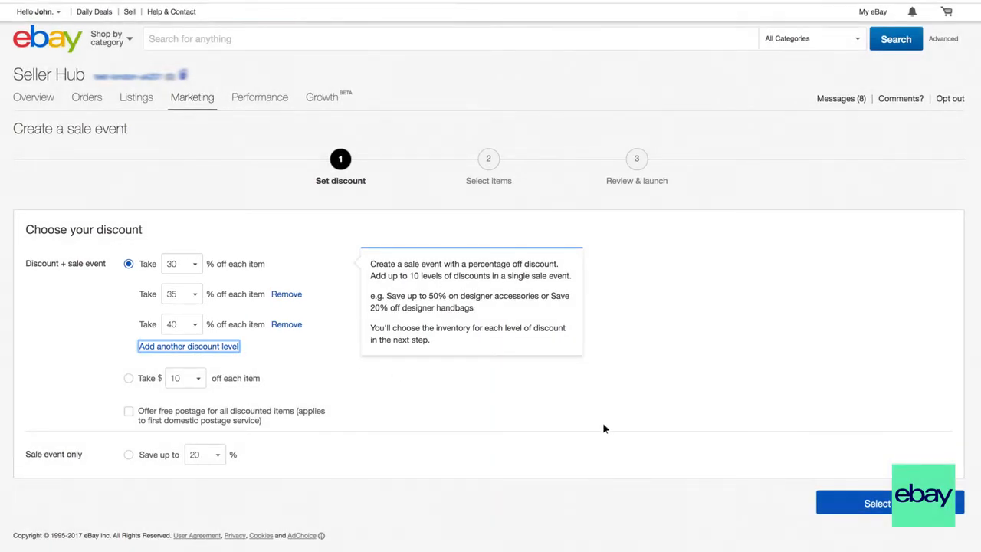
click(874, 503)
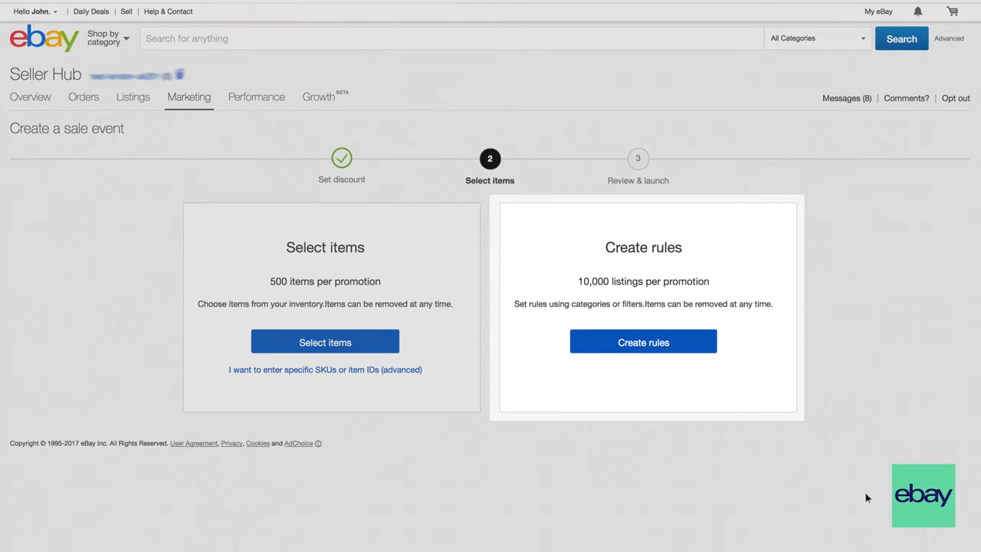
Step: Pick handbag listings from inventory for the discount tiers and confirm the selection
click(325, 341)
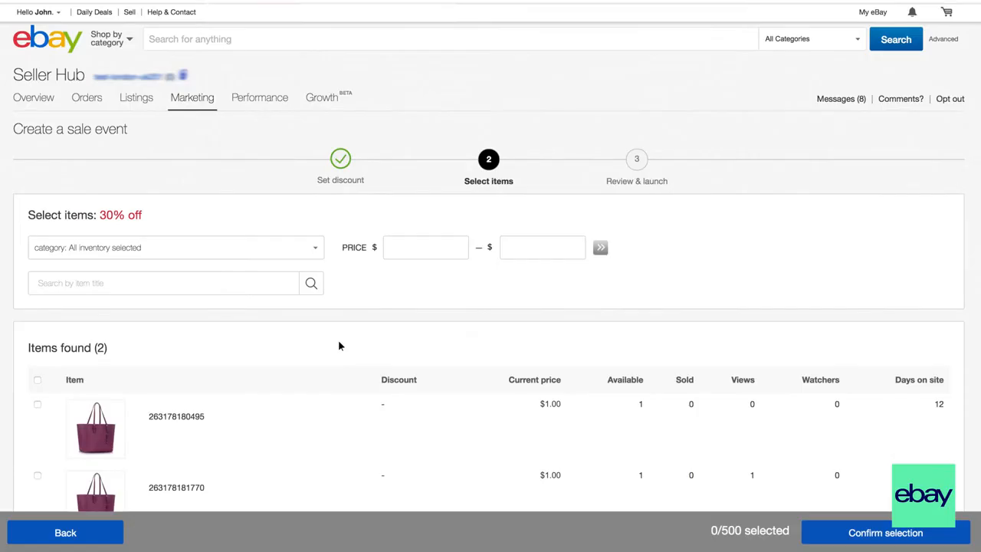
click(885, 533)
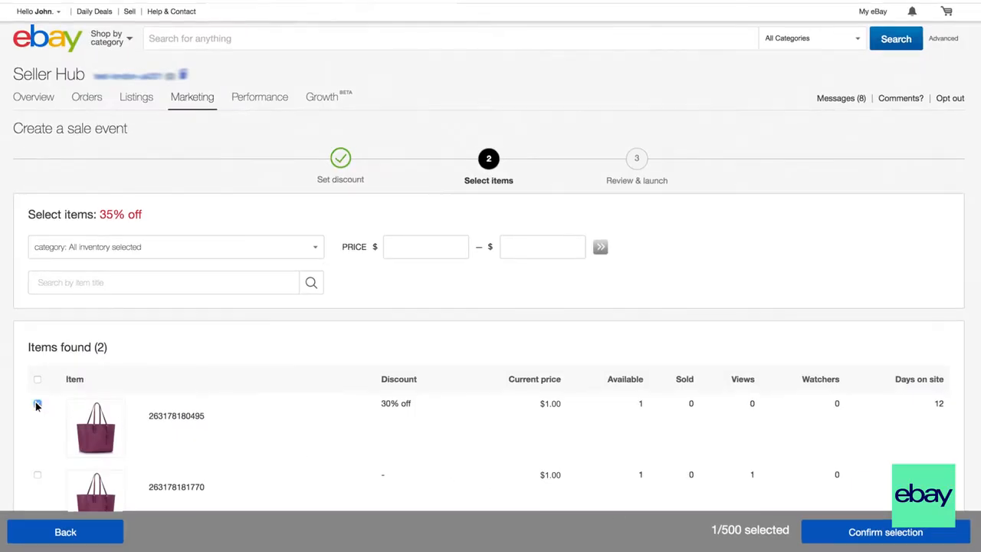
click(885, 531)
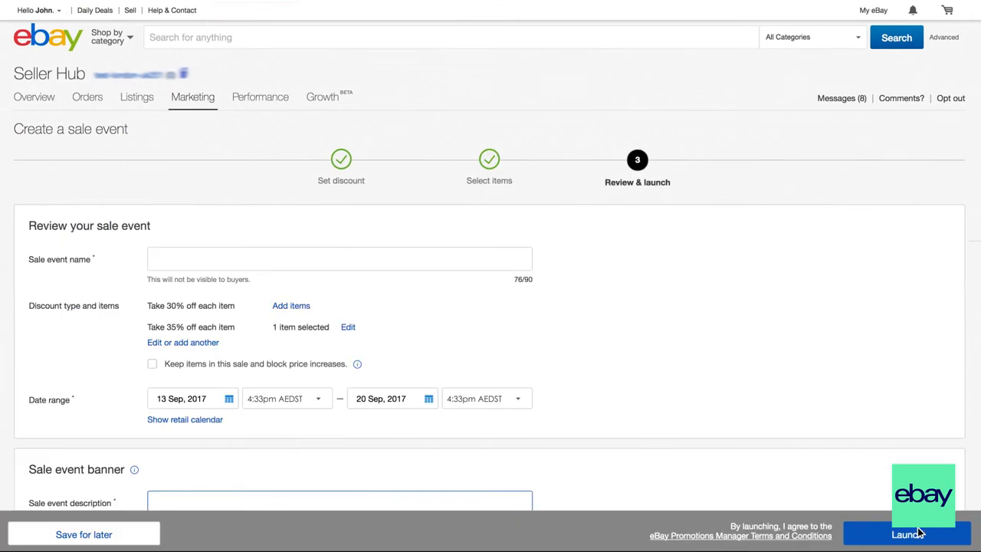
mouse_move(234, 262)
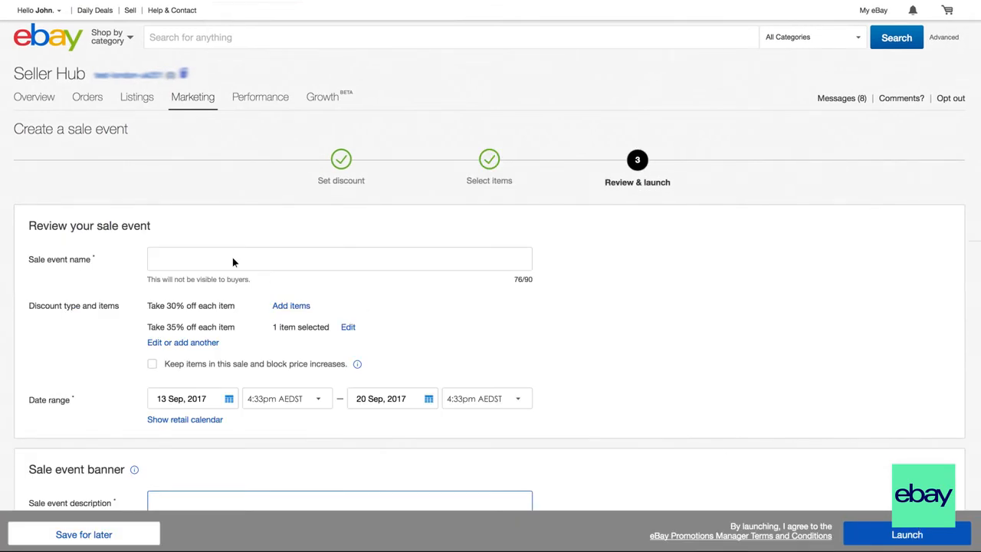
Step: Name the sale event 'Summer clearance sale' and scroll down to the banner section
text(Sum)
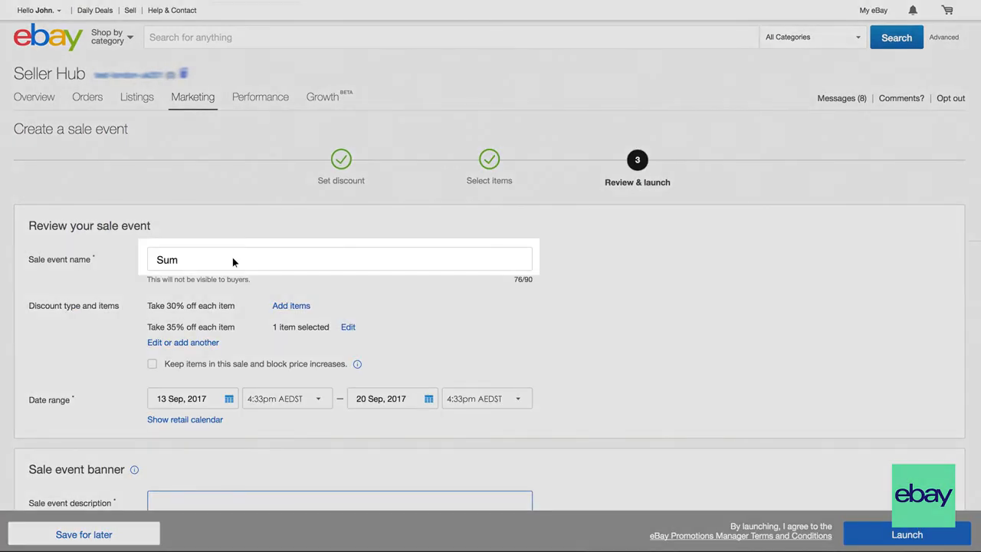
text(mer clearance sale)
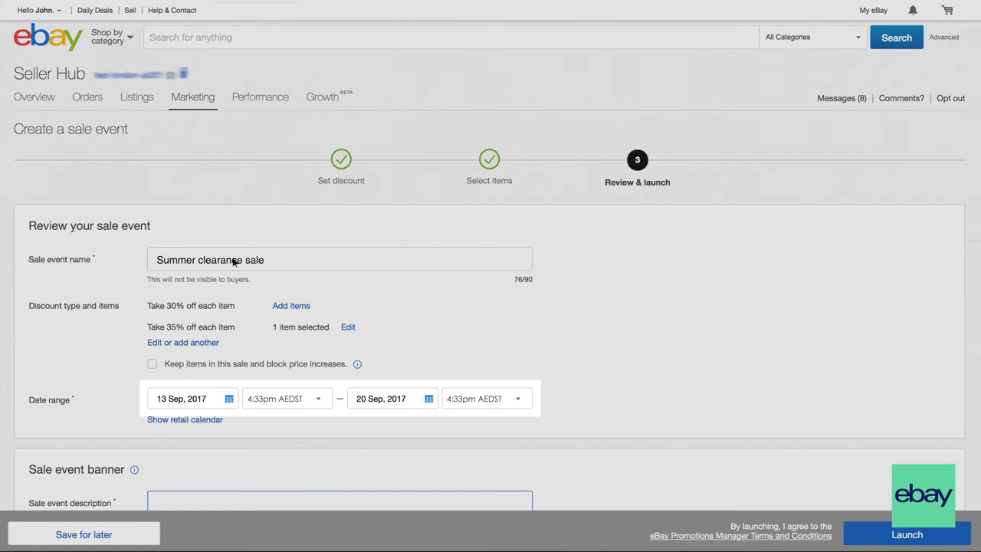
scroll(down, 3)
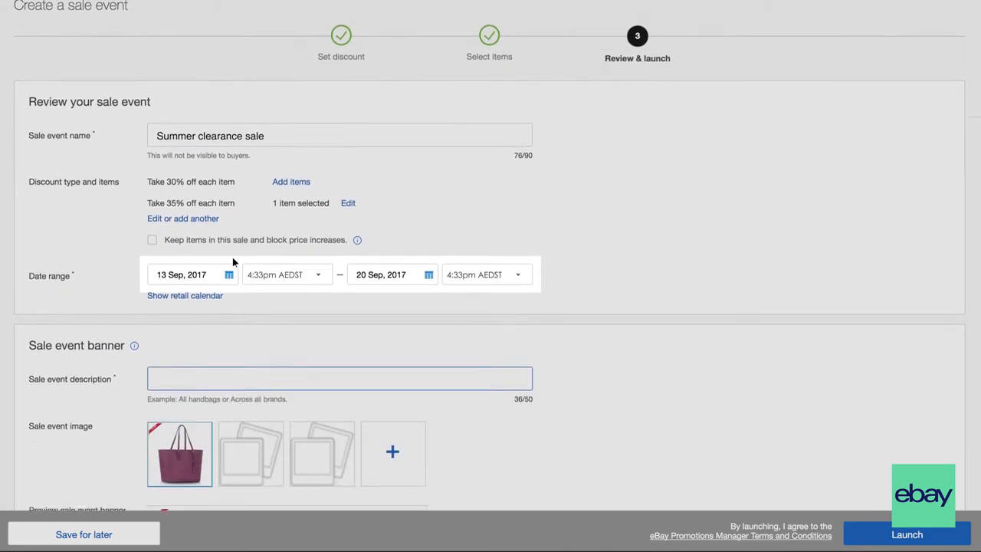
scroll(down, 3)
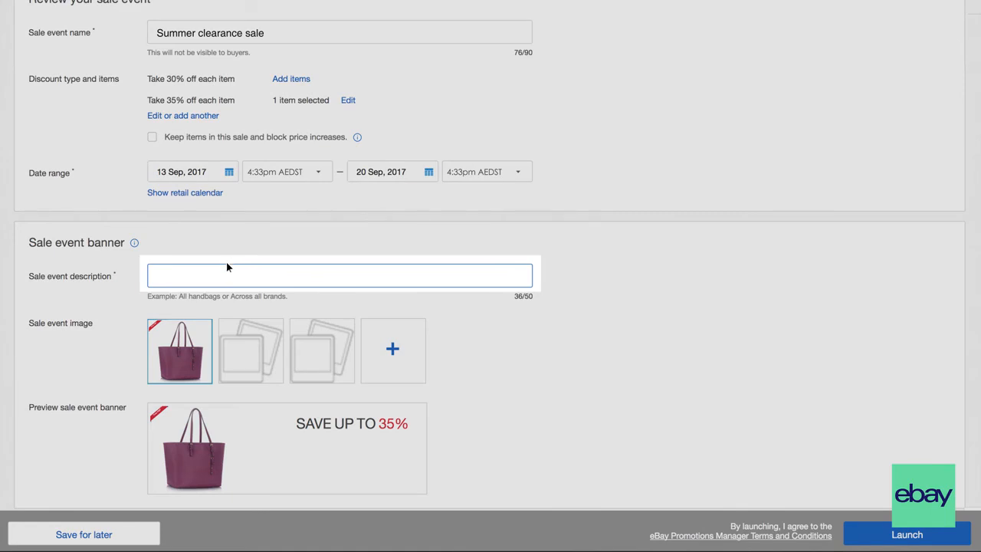
Step: Enter 'New season, new bag!' as the sale event banner description
text(New season, n)
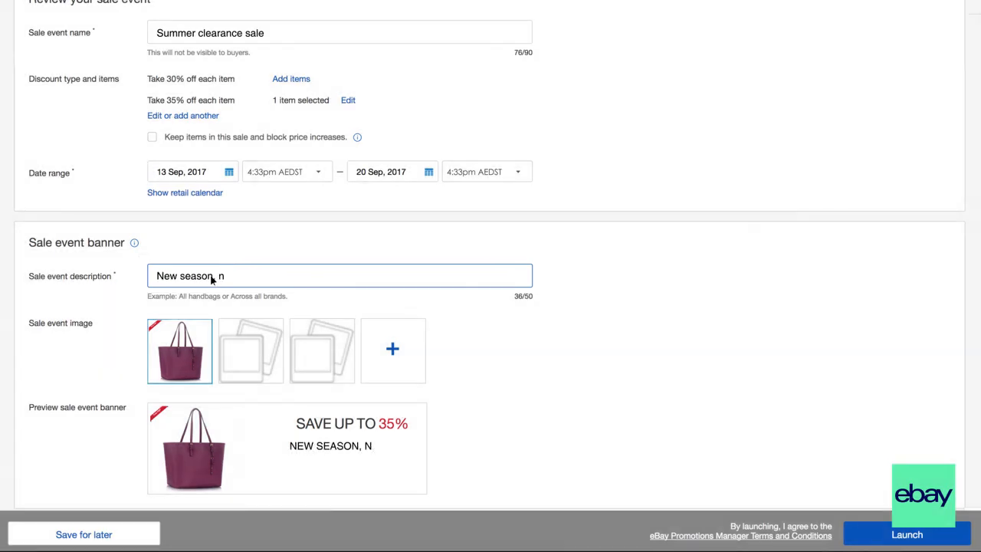
text(ew bag!)
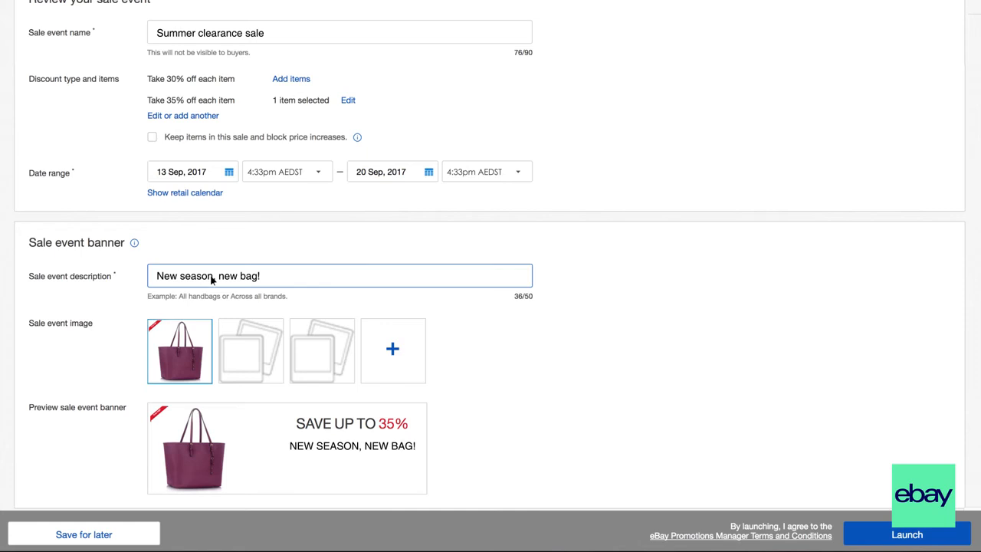